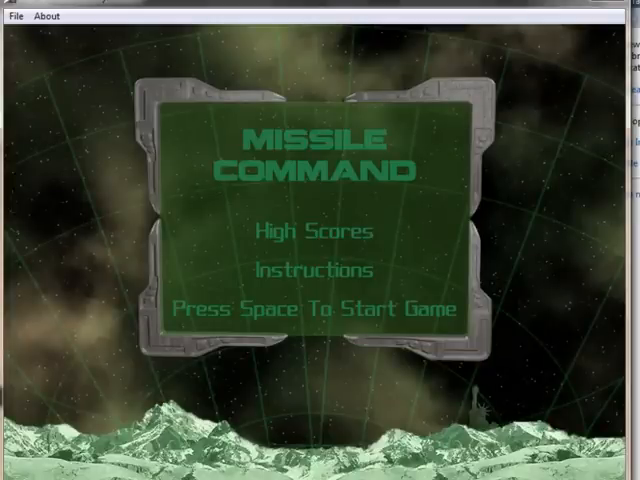
Start a new game from the main menu with Space.
{"action": "key", "text": "space"}
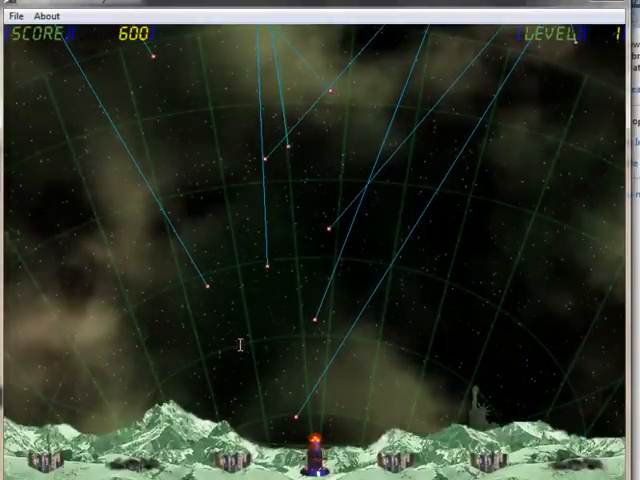
Fire at the incoming missiles to finish level 1 with a score of 650.
{"action": "left_click", "coordinate": [243, 360]}
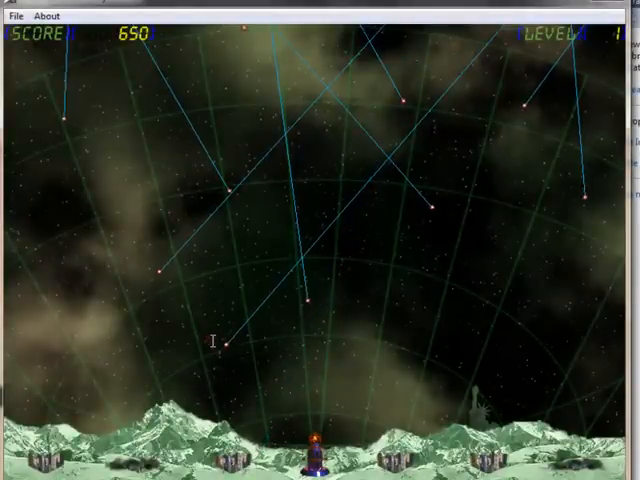
{"action": "mouse_move", "coordinate": [410, 330]}
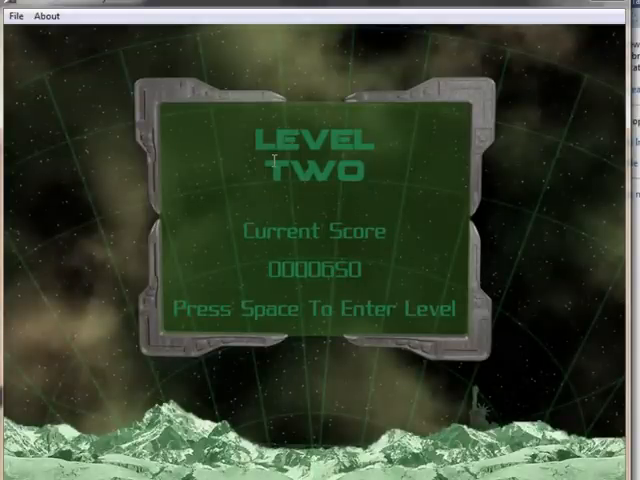
Advance from level two to the Level Three transition screen, score holding at 0000650.
{"action": "key", "text": "space"}
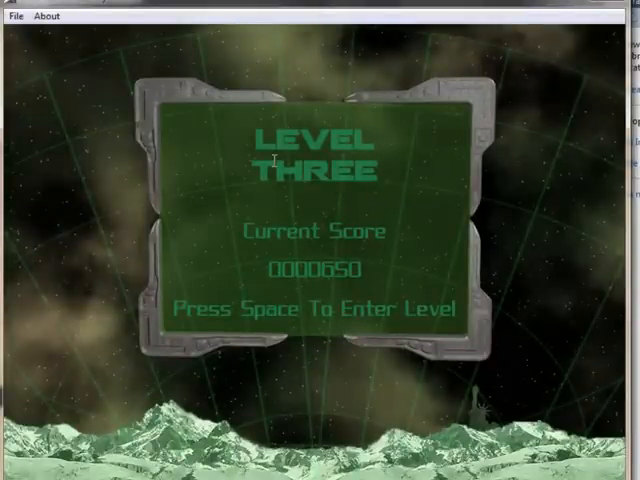
Advance past level three to the Level Four transition screen, score still 0000650.
{"action": "key", "text": "space"}
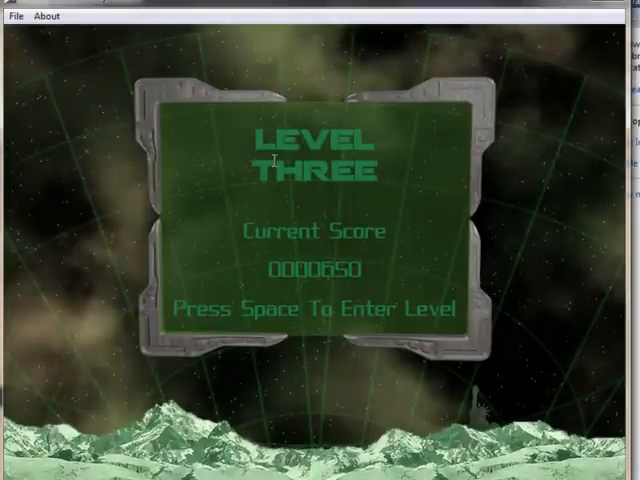
{"action": "key", "text": "space"}
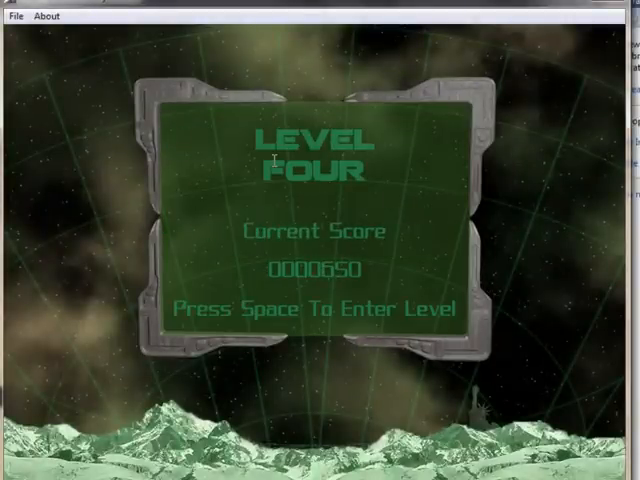
Advance past level four to the Level Five transition screen, score still 0000650.
{"action": "key", "text": "space"}
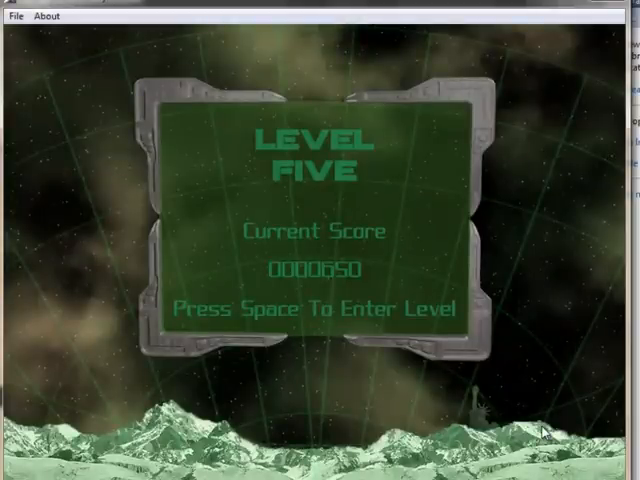
Reset to the main menu and restart, reaching the Level Five banner 'No sharks in this sea'.
{"action": "key", "text": "space"}
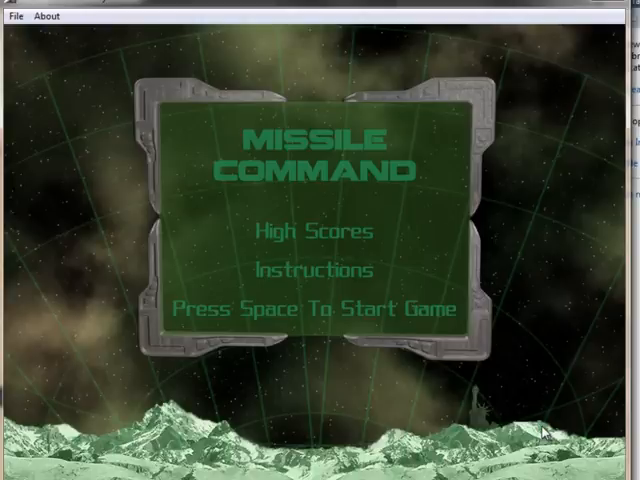
{"action": "key", "text": "space"}
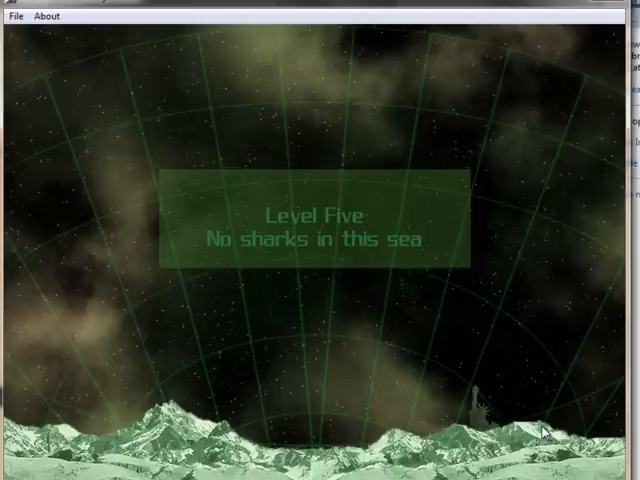